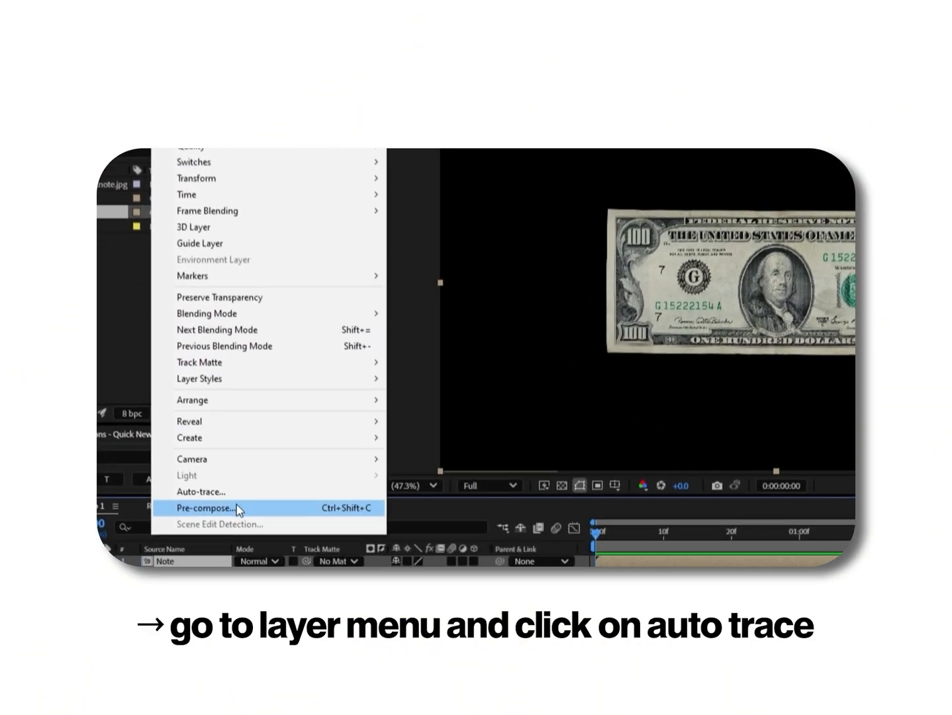
Auto-trace the dollar bill Note layer into an outline path layer.
left_click(202, 492)
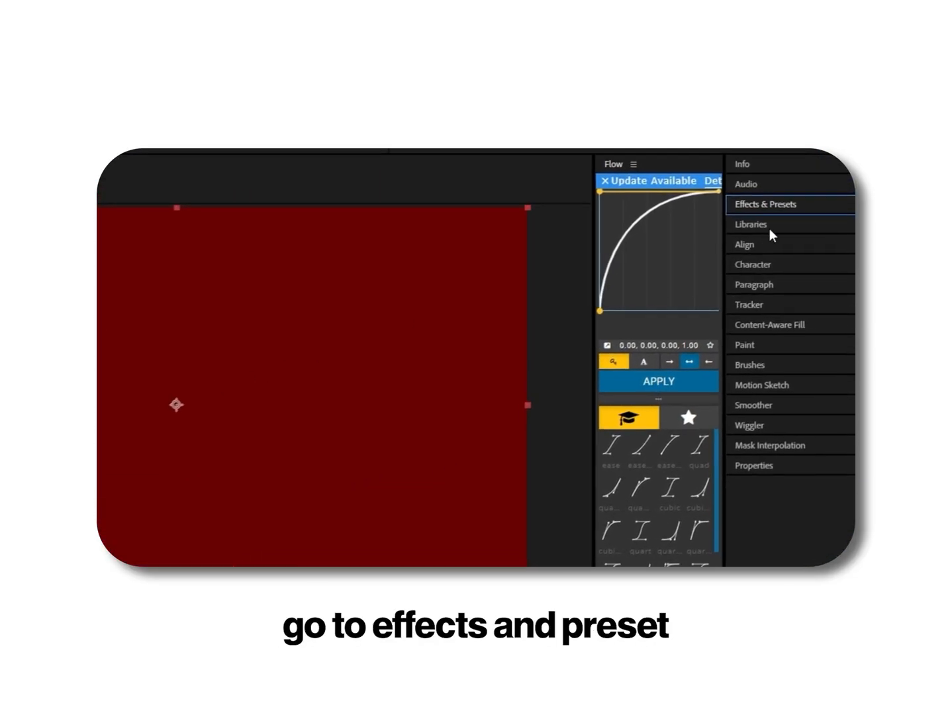
Apply Element to Deep Red Solid 1 and set Path Layer 1 to the Auto-traced Note.
type("elem")
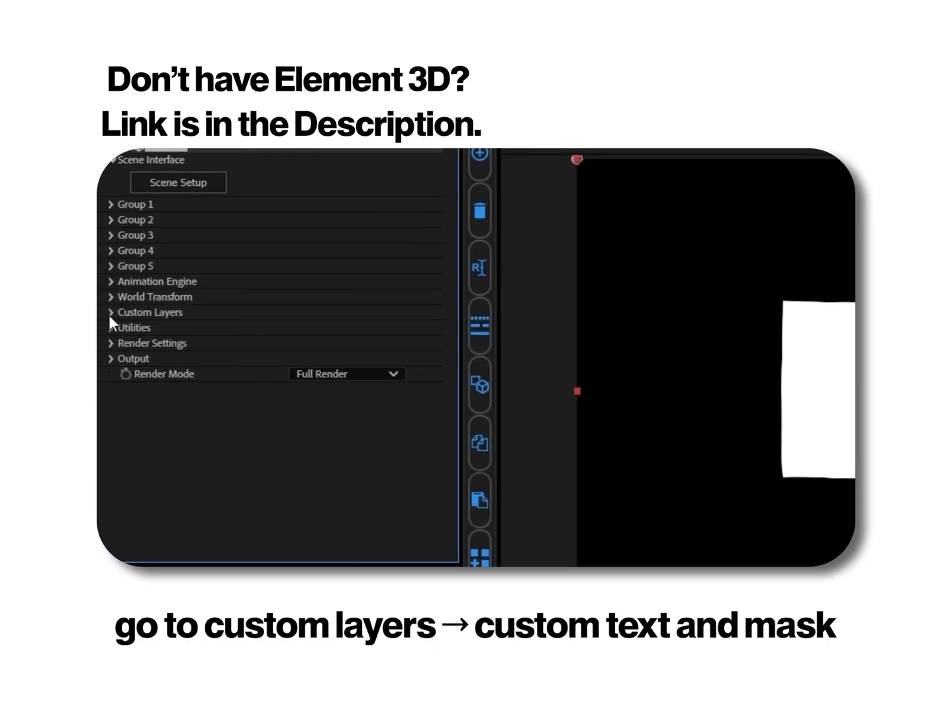
left_click(111, 312)
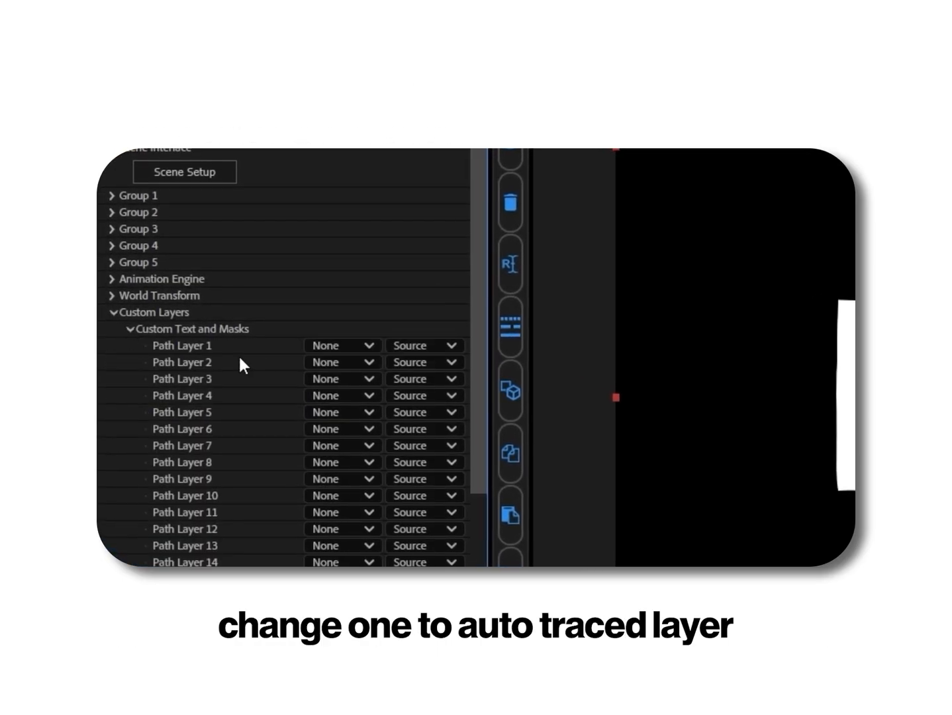
left_click(130, 329)
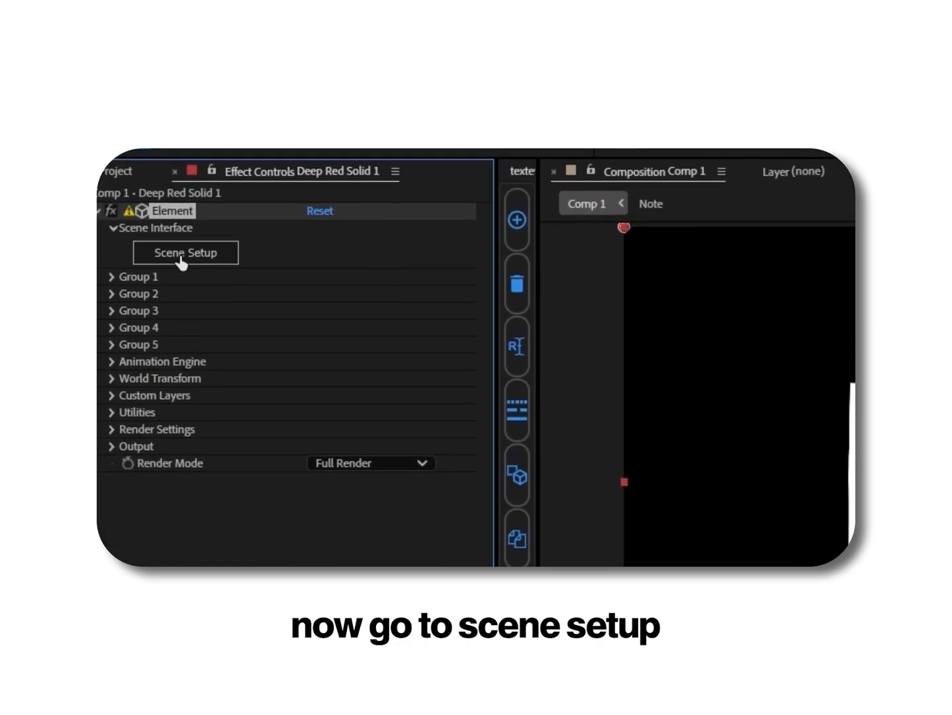
Bring up Element's Scene Setup from the effect controls.
left_click(185, 252)
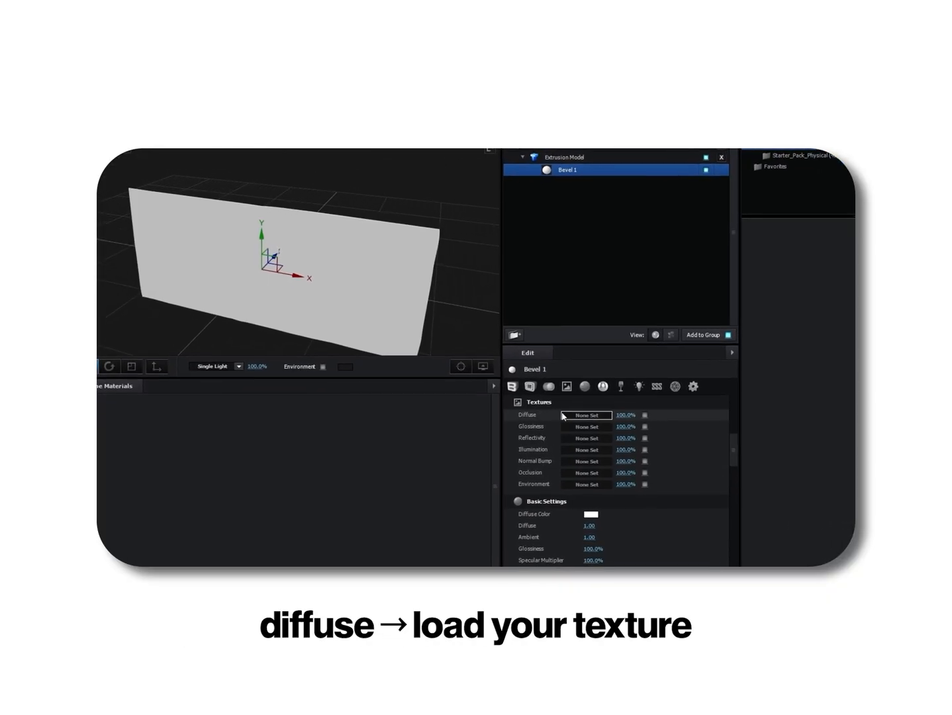
Assign Custom Layer 1 as Bevel 1's diffuse texture and confirm back to the composition.
left_click(587, 416)
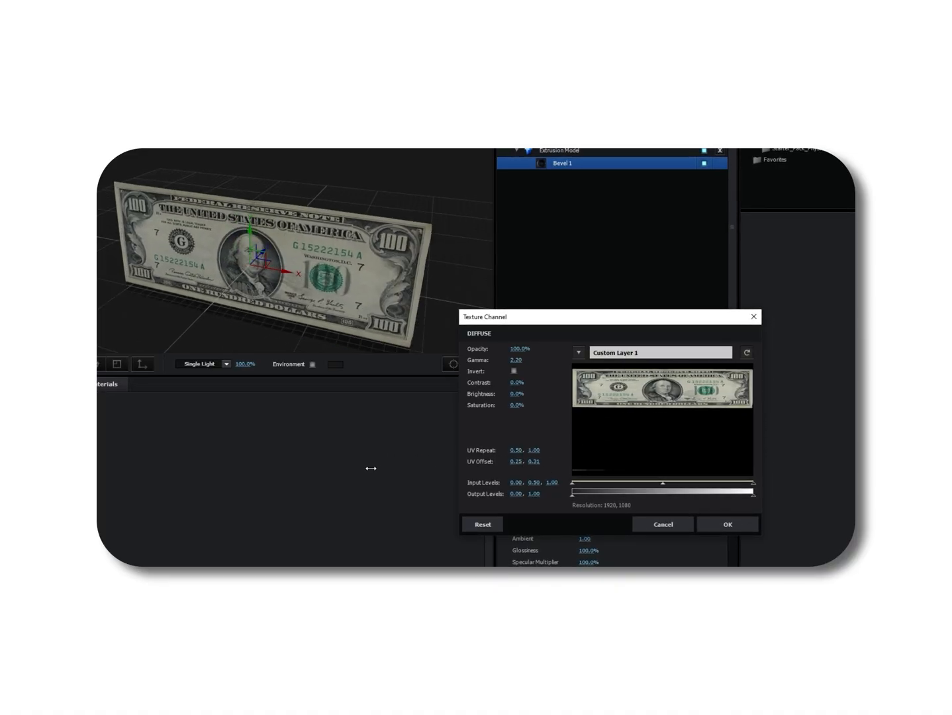
left_click(728, 525)
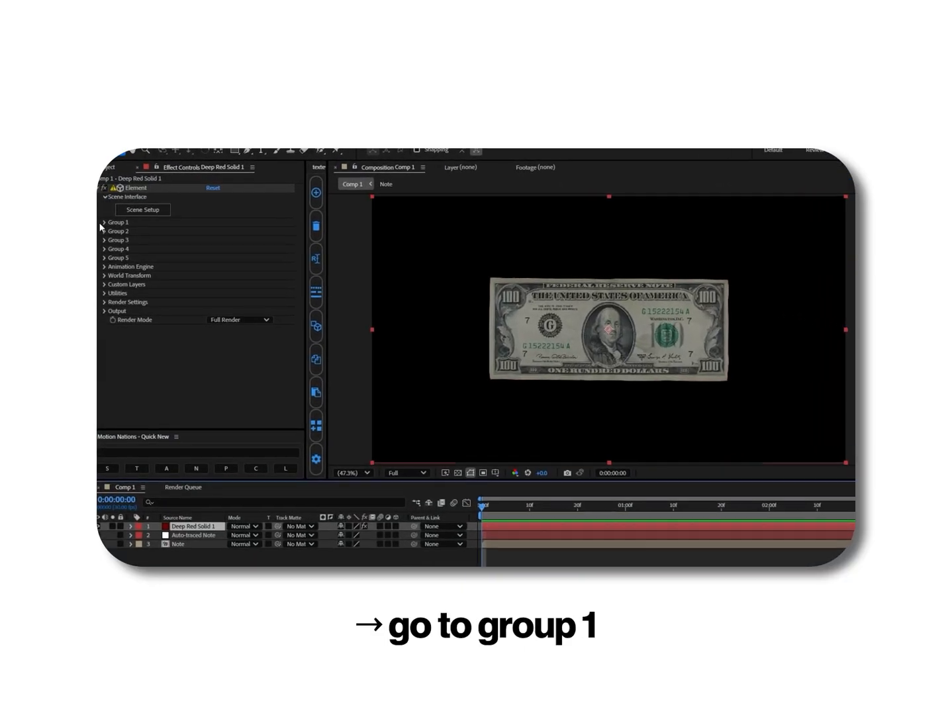
Set Group 1's Particle Count to 20 and Position Z to 7750, reaching the replicator shape settings.
left_click(103, 222)
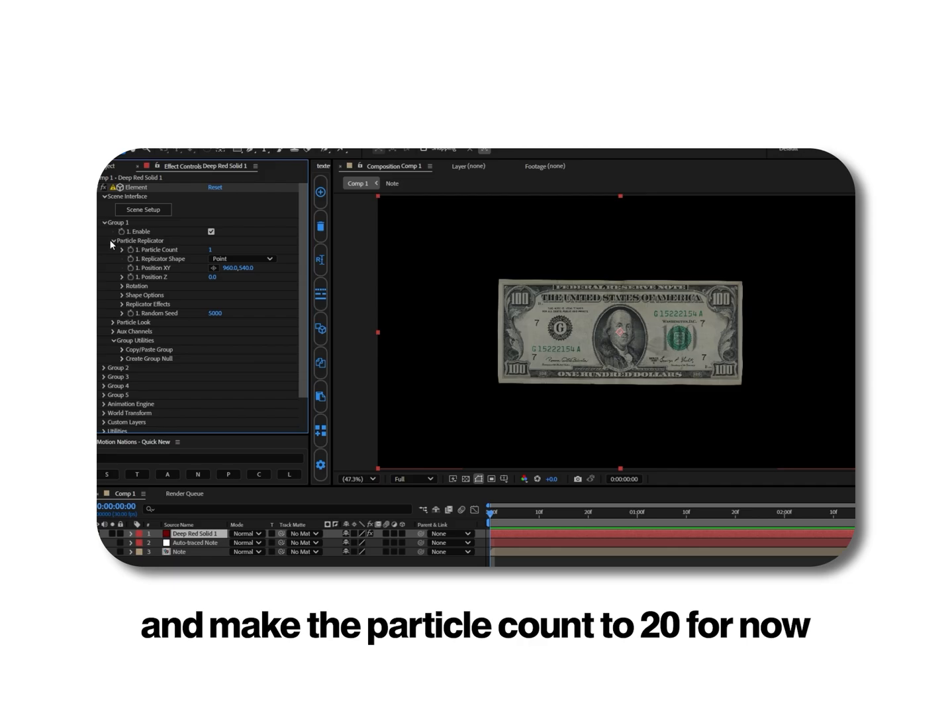
left_click(210, 249)
type("20")
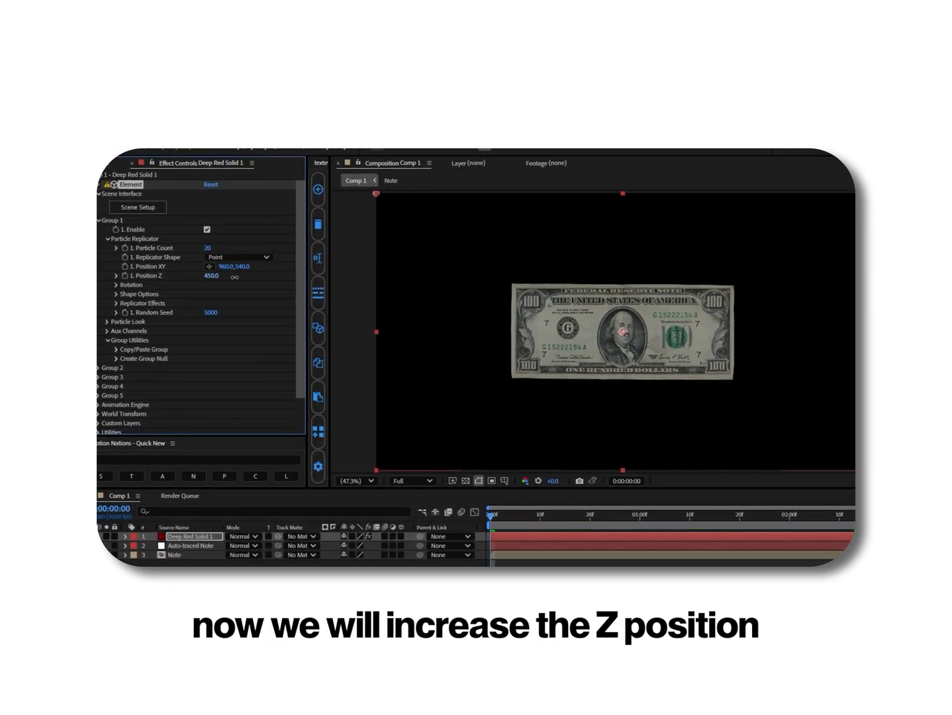
type("7750.0")
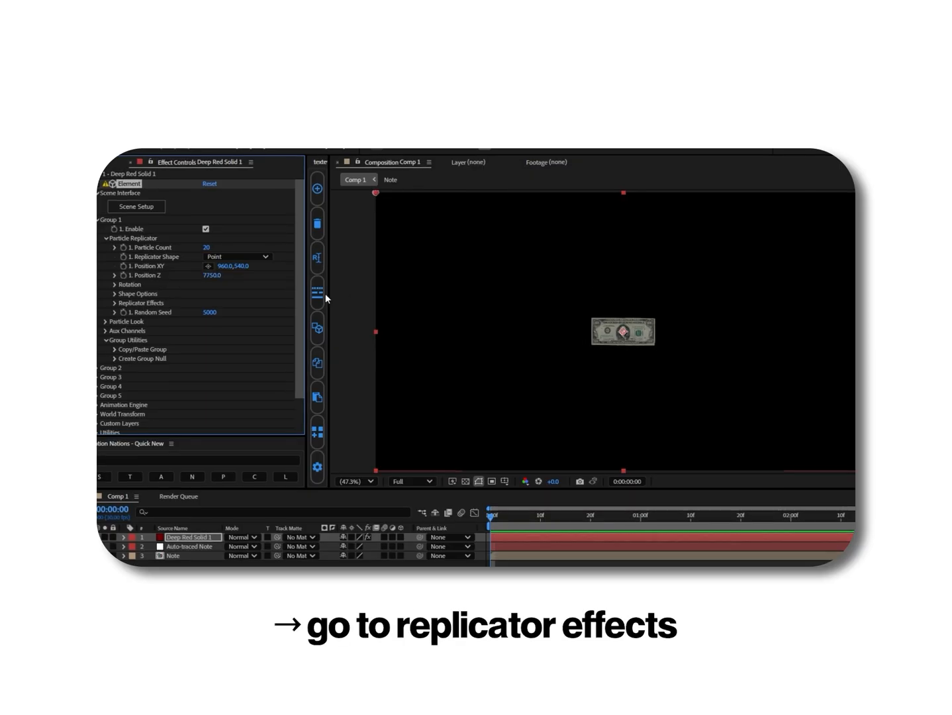
left_click(114, 302)
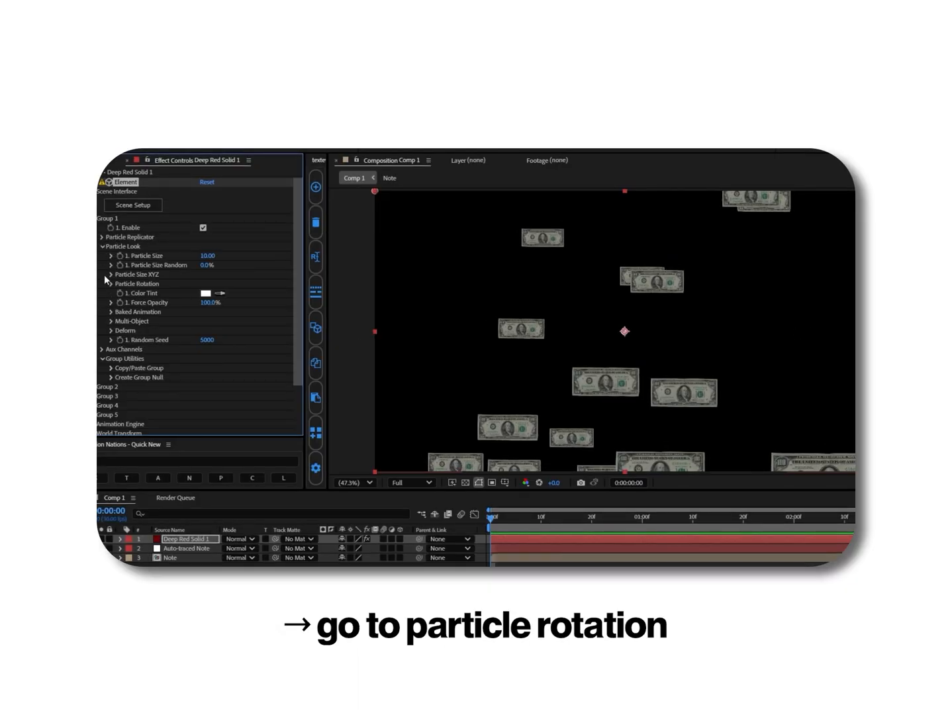
Drive Particle Rotation Random with a time-based expression.
left_click(111, 283)
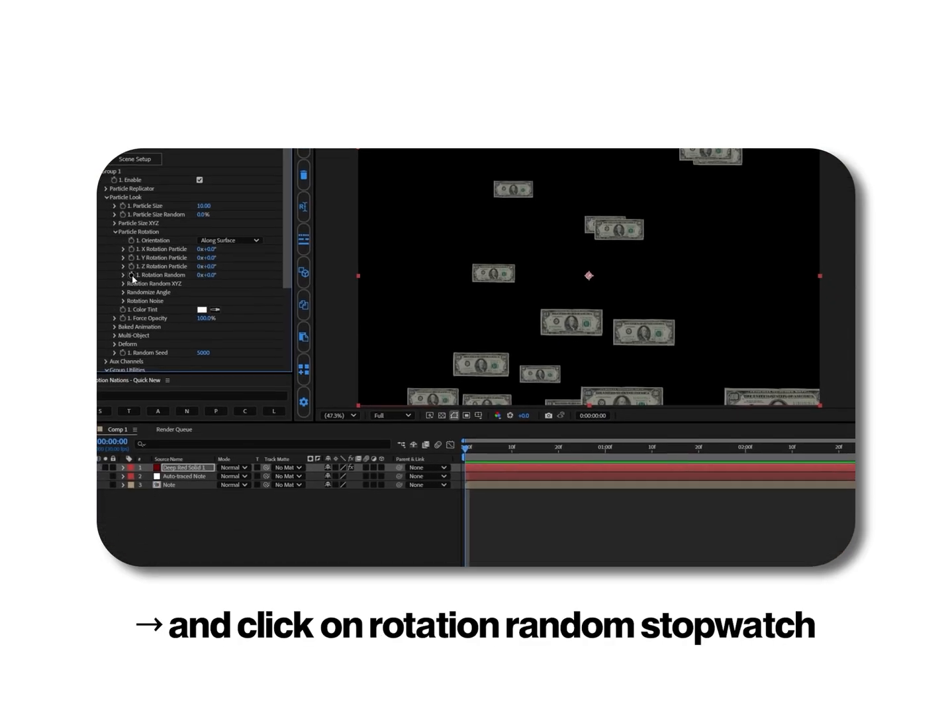
left_click(123, 276)
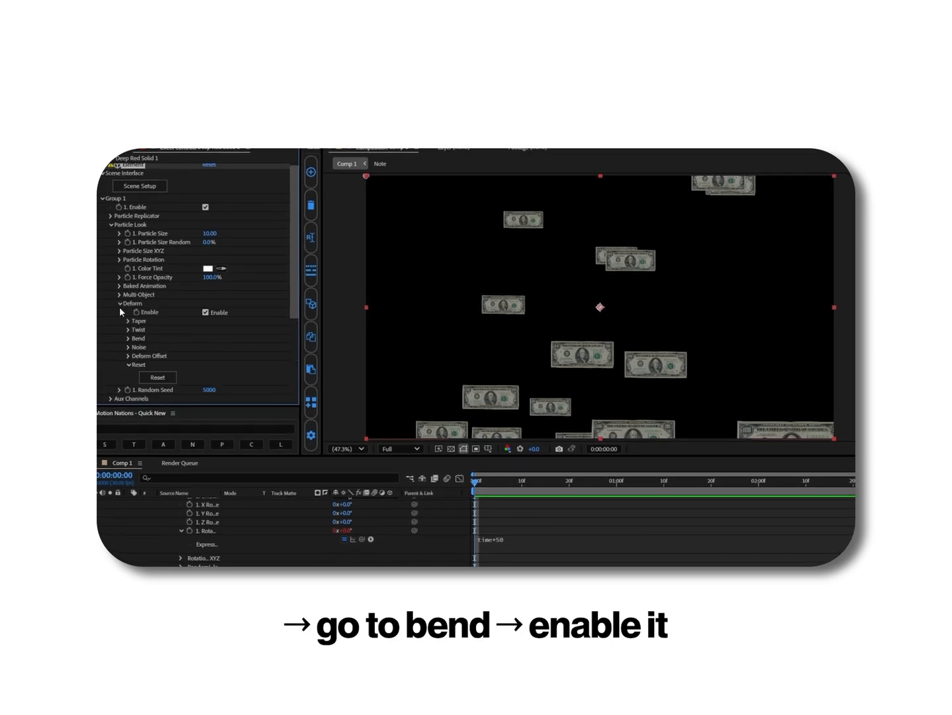
Enable Bend with a bend angle and enable Twist under Particle Look > Deform.
left_click(132, 338)
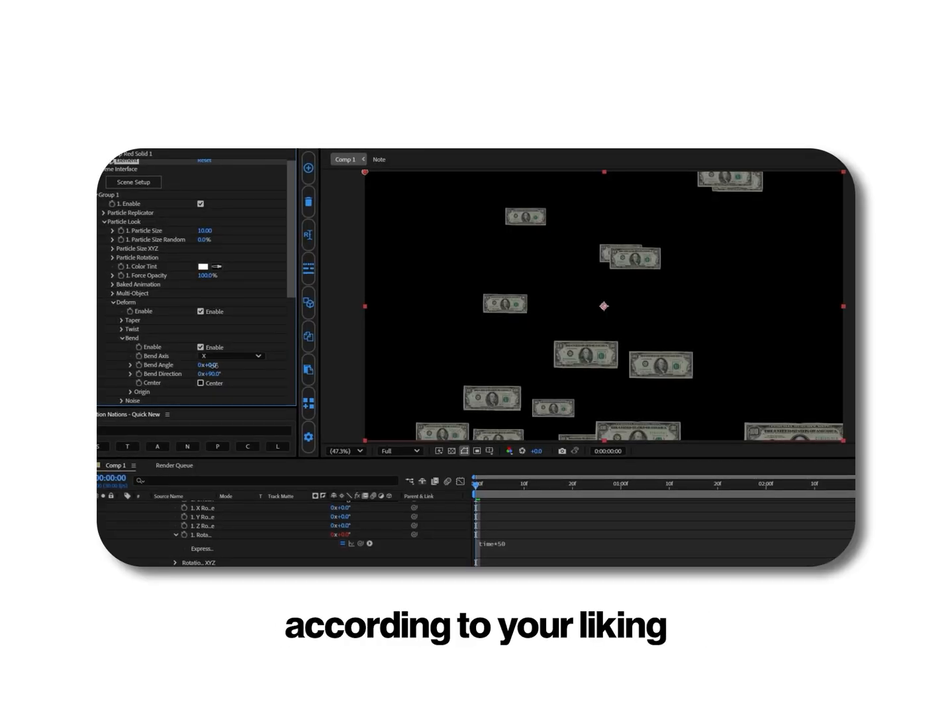
left_click(122, 337)
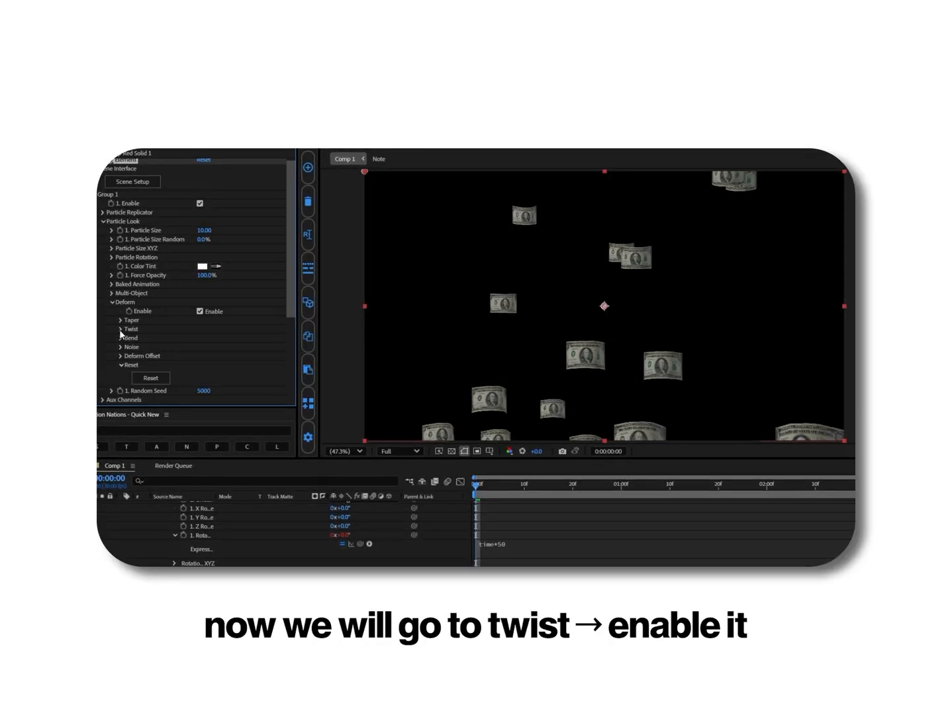
left_click(122, 329)
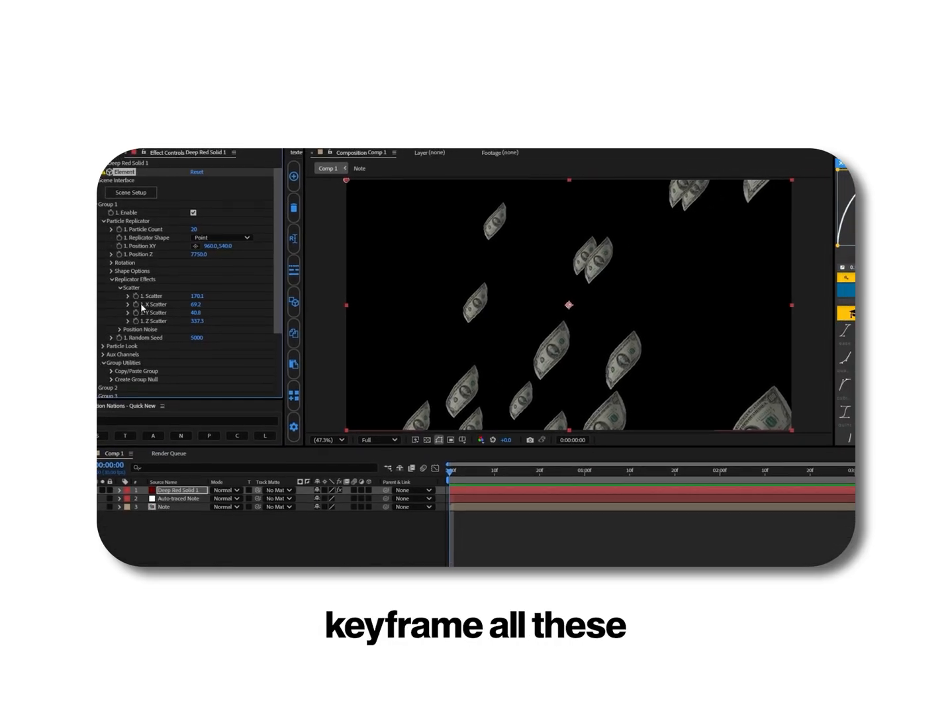
Keyframe Scatter and X, Y, Z Scatter values over time for the outward burst.
key("u")
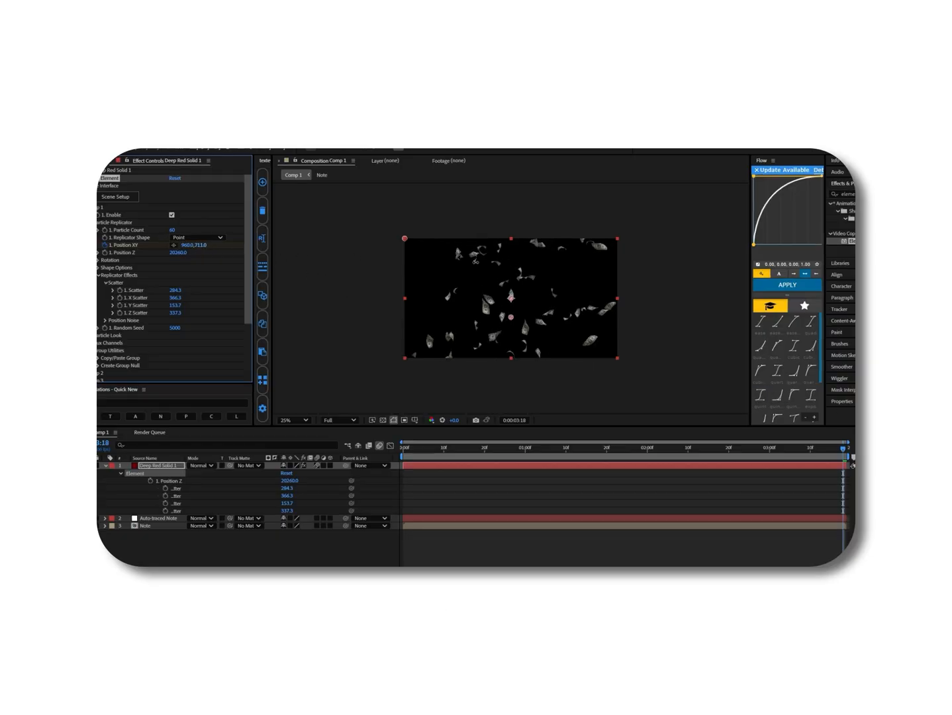
Set the viewer magnification to Fit to preview the scattered bills.
left_click(290, 420)
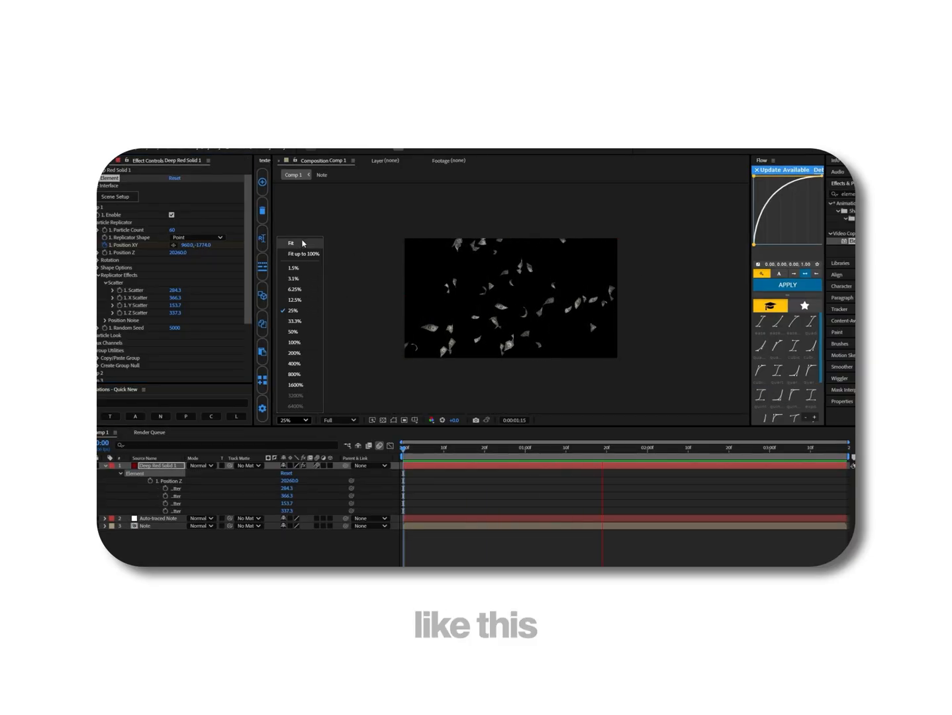